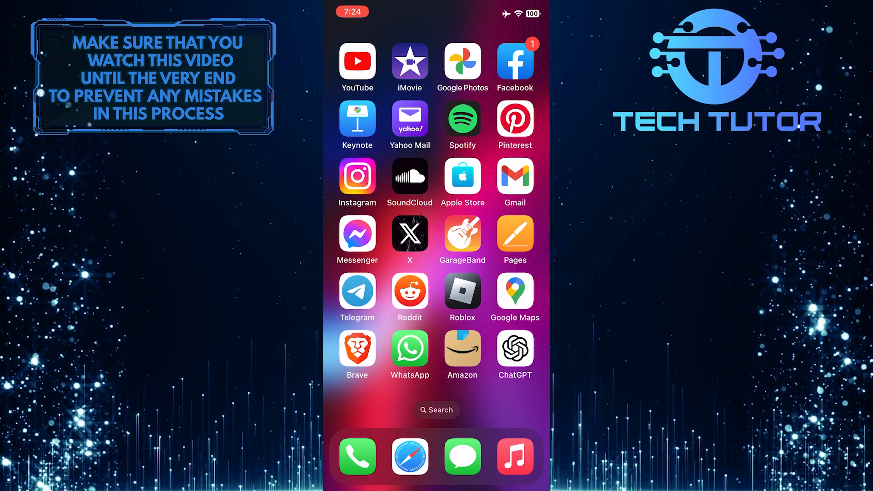
- Launch the X app from the iPhone home screen to its For you feed
{"action": "left_click", "coordinate": [409, 234]}
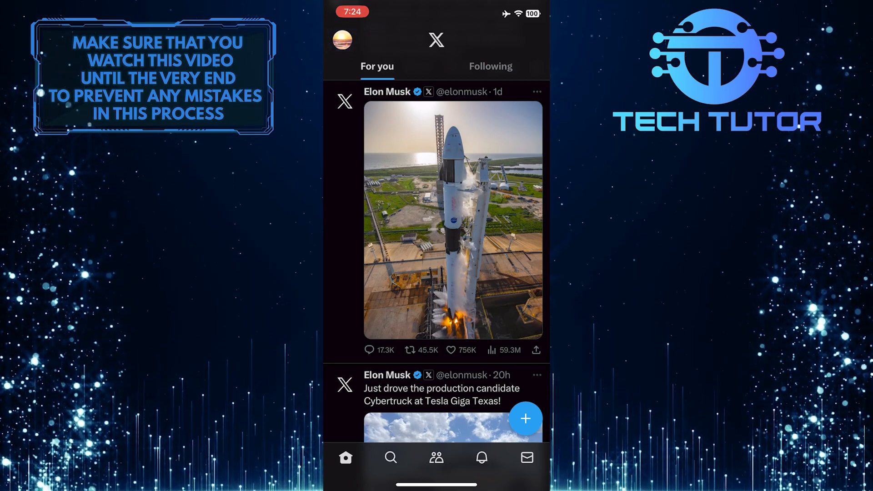
- From the profile menu, expand Settings and Support and go to Settings and privacy
{"action": "left_click", "coordinate": [341, 39]}
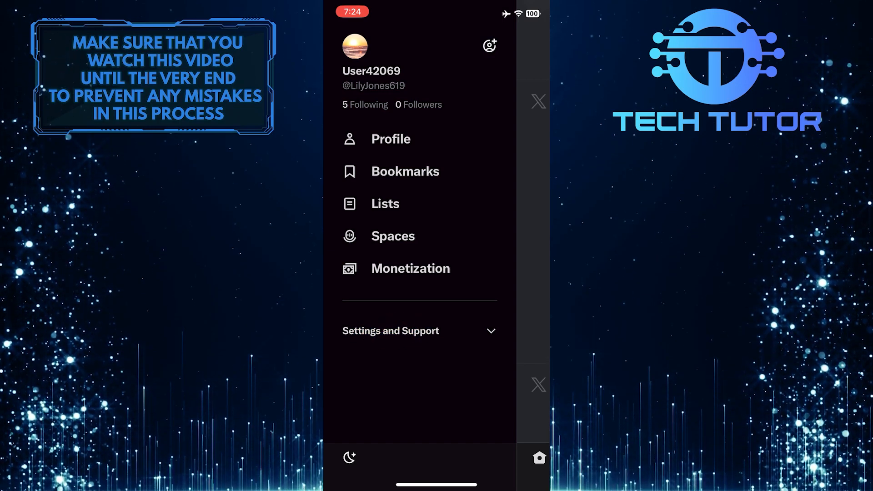
{"action": "left_click", "coordinate": [391, 331]}
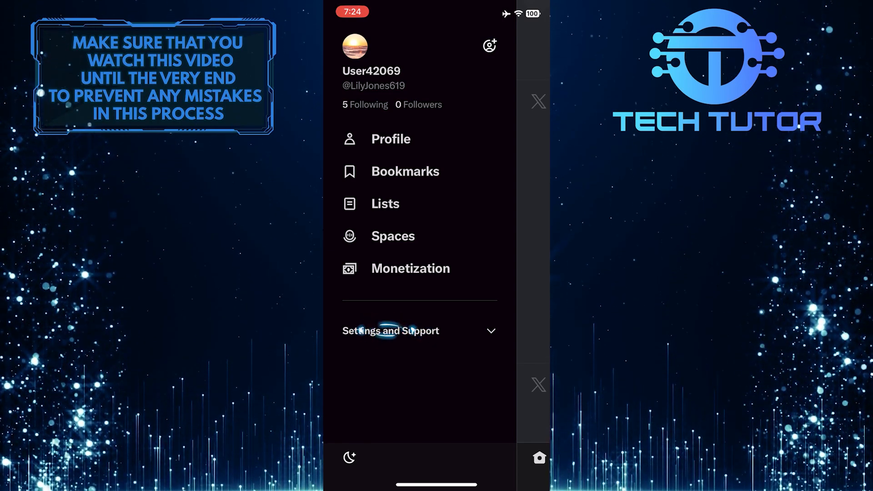
{"action": "left_click", "coordinate": [390, 331]}
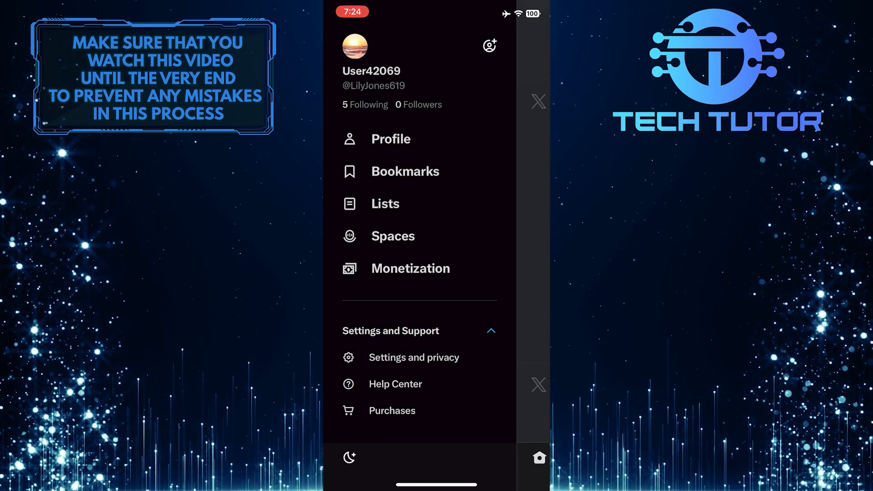
{"action": "left_click", "coordinate": [414, 356]}
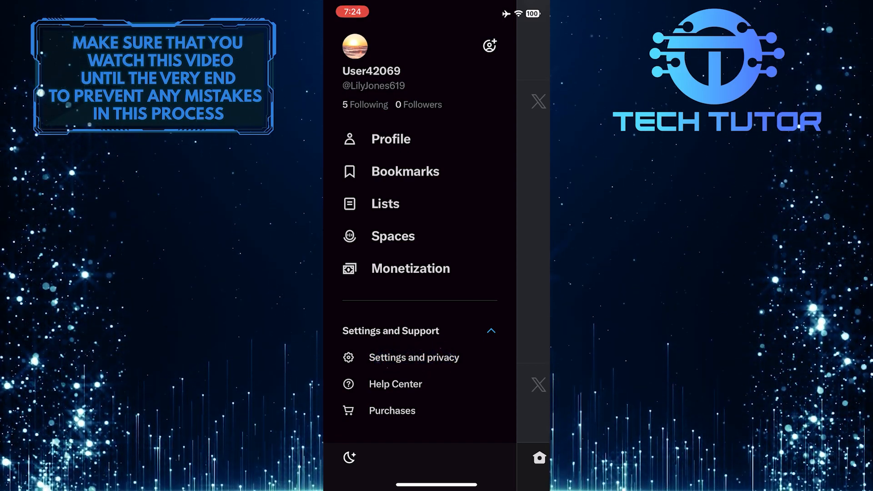
{"action": "left_click", "coordinate": [413, 356]}
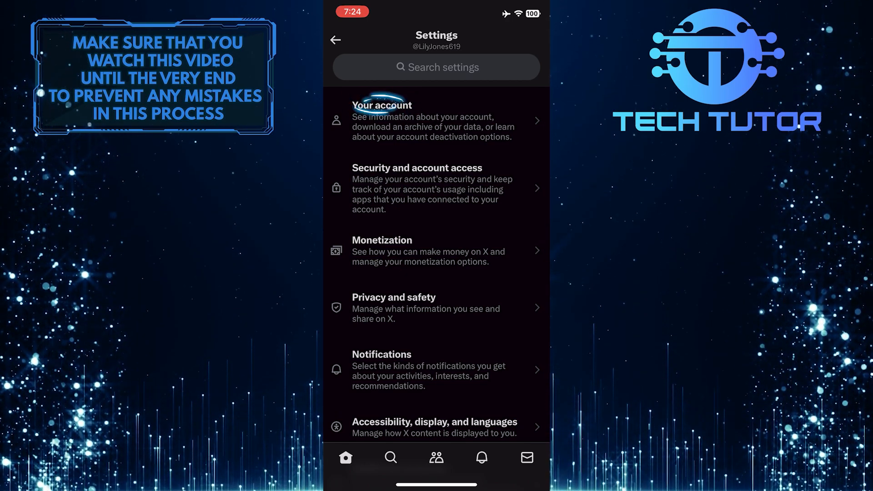
- Via Your account > Account information, log out of X and confirm the Log out alert
{"action": "left_click", "coordinate": [382, 120]}
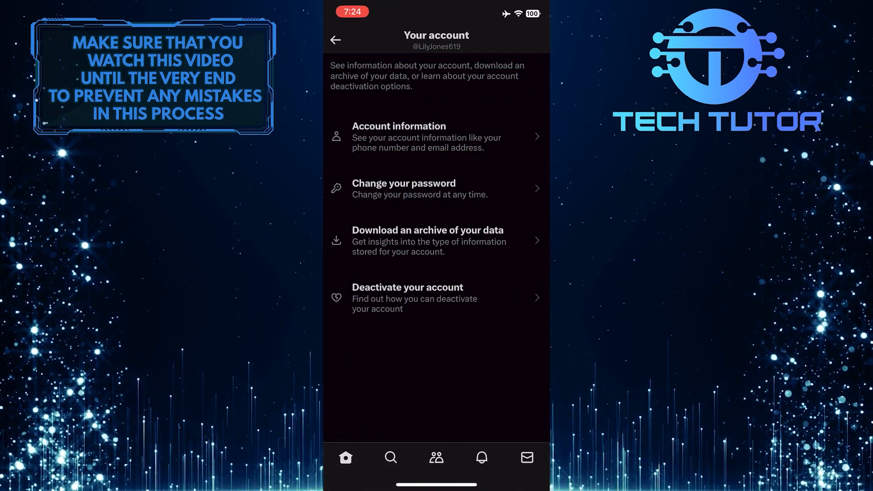
{"action": "left_click", "coordinate": [399, 133]}
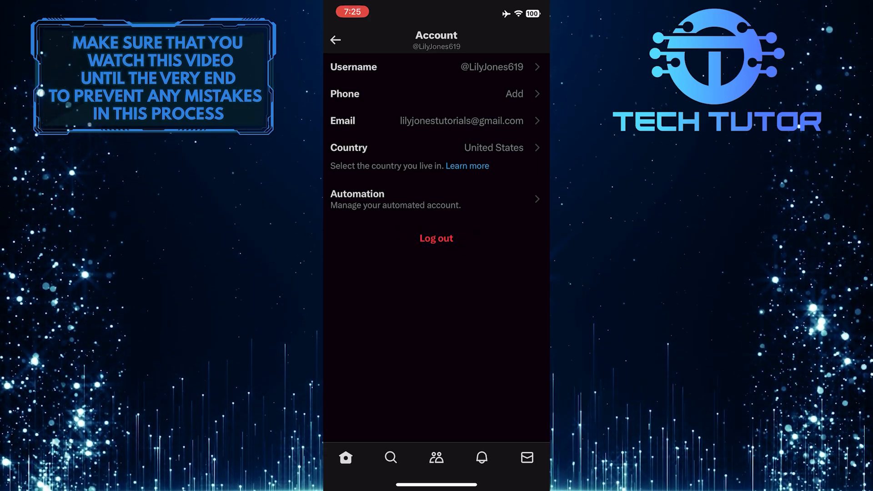
{"action": "left_click", "coordinate": [436, 238]}
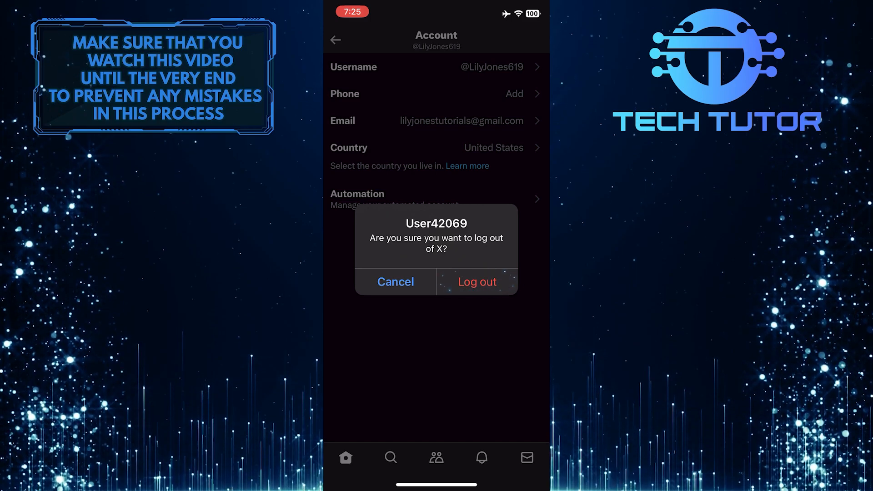
{"action": "left_click", "coordinate": [475, 281]}
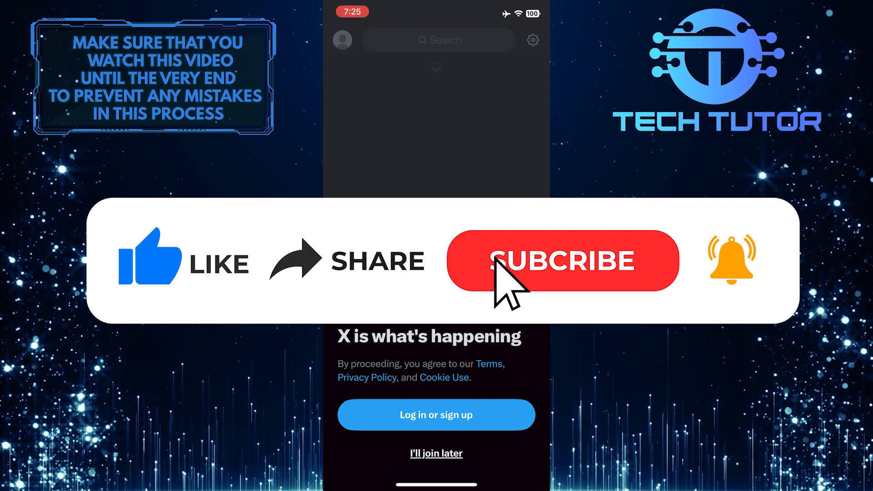
{"action": "left_click", "coordinate": [562, 260]}
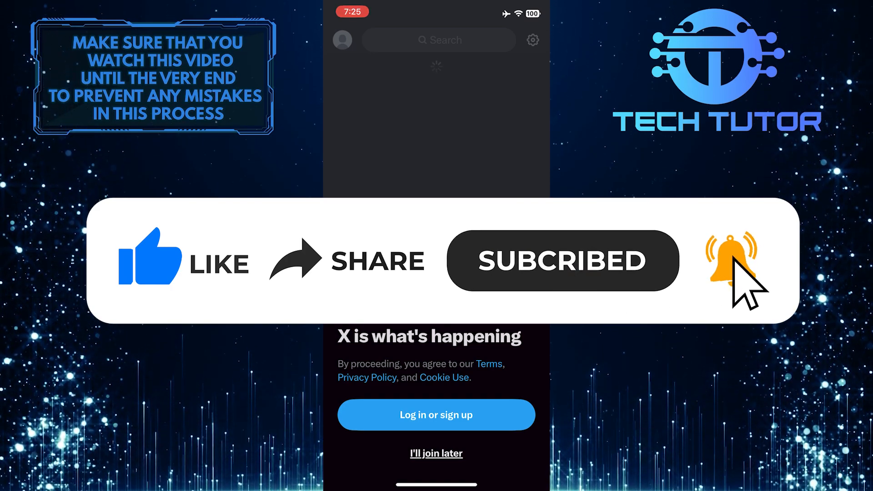